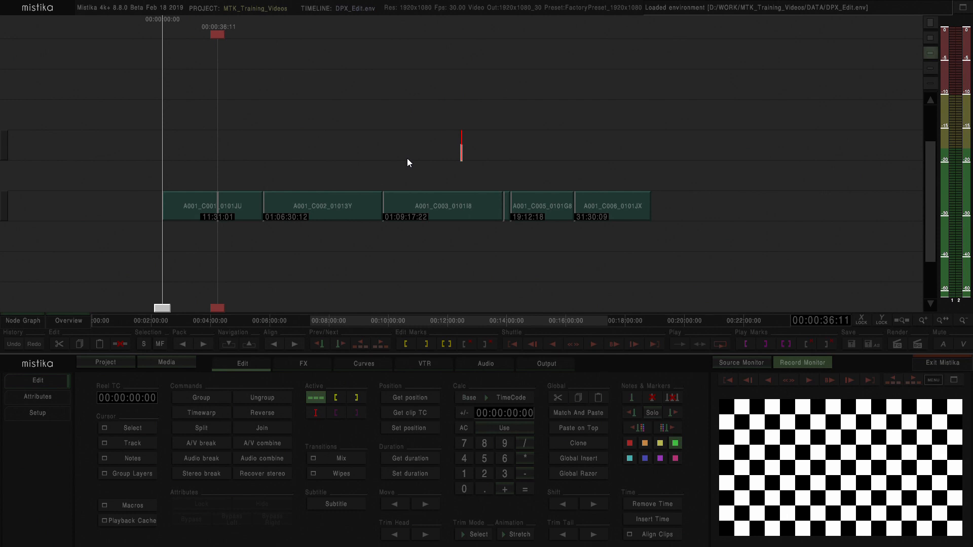
mouse_move(413, 167)
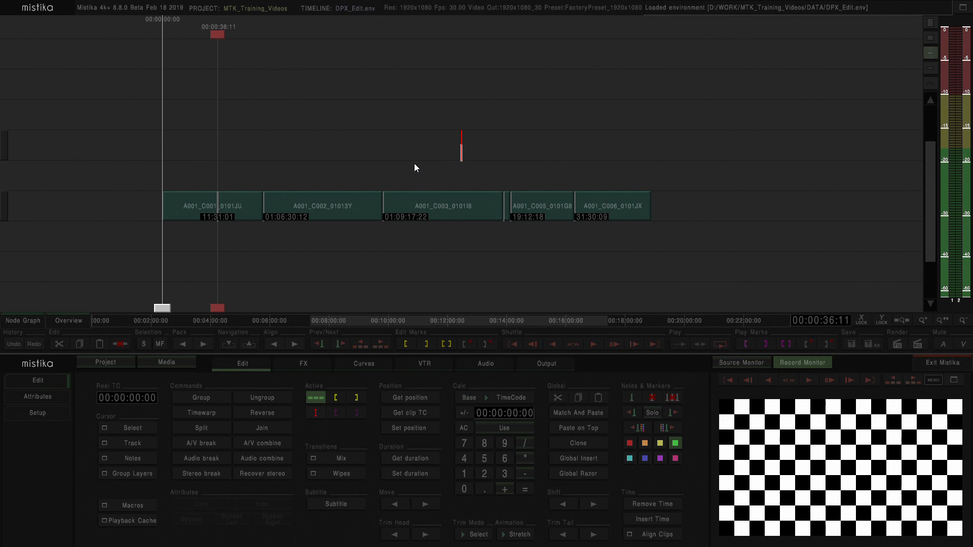
mouse_move(413, 164)
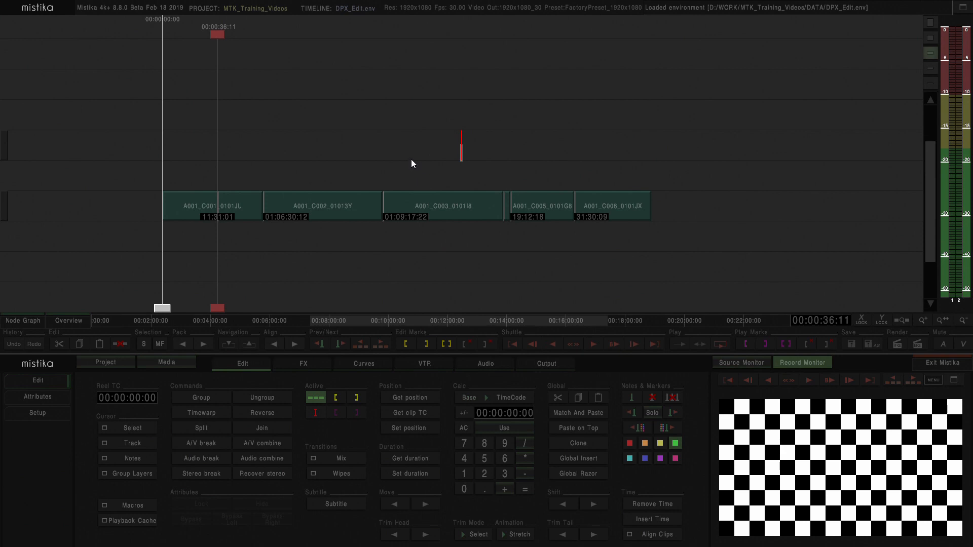
mouse_move(817, 399)
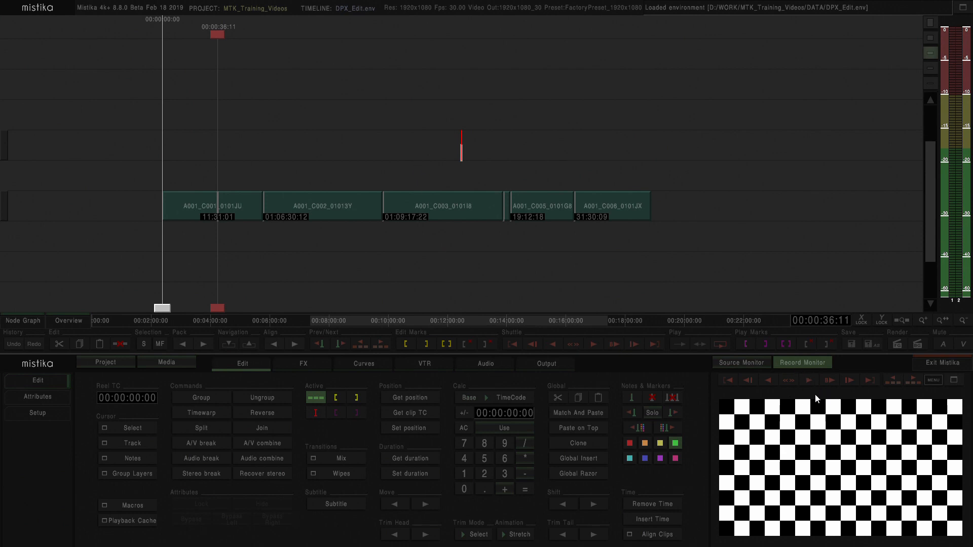
mouse_move(627, 363)
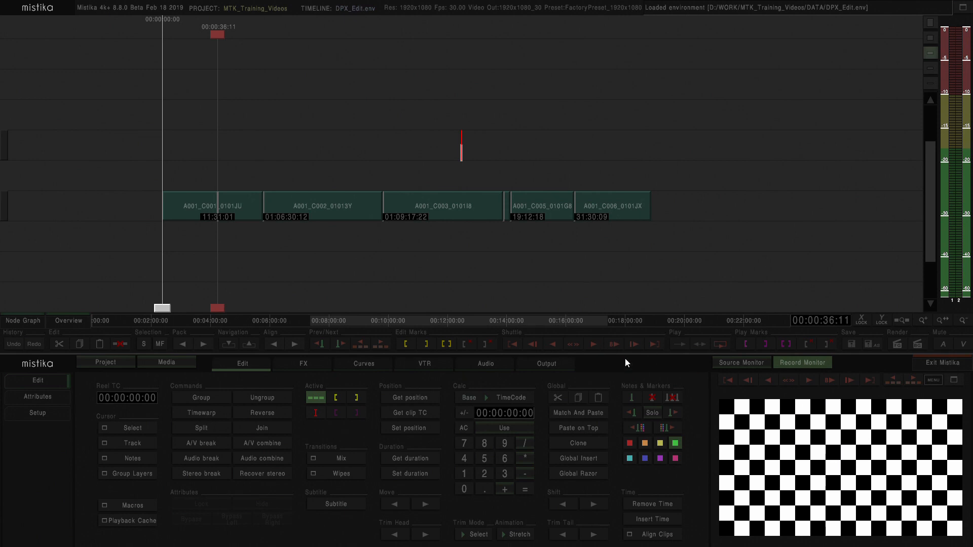
mouse_move(253, 159)
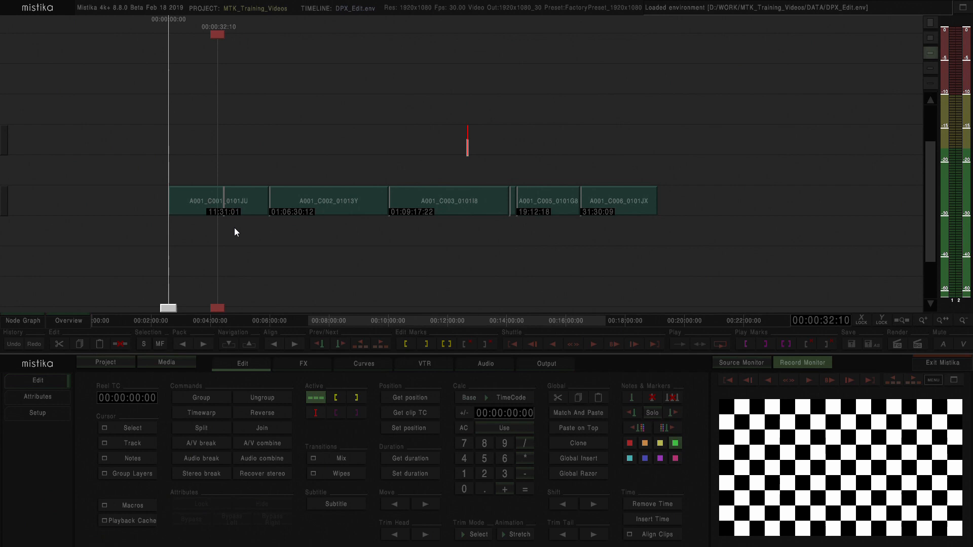
mouse_move(214, 208)
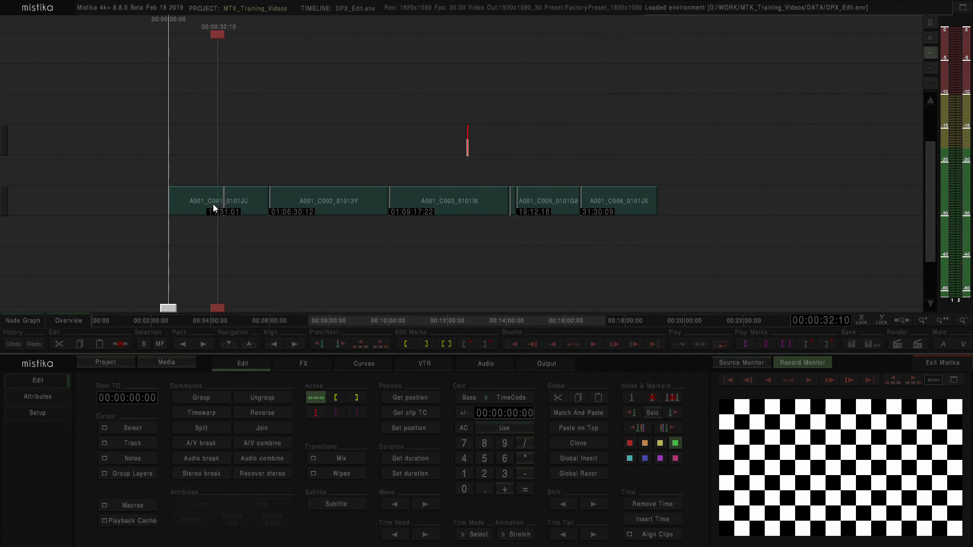
Start Edit > Relink in the media file manager for the selected first clip A001_C001_0101JU.
left_click(217, 200)
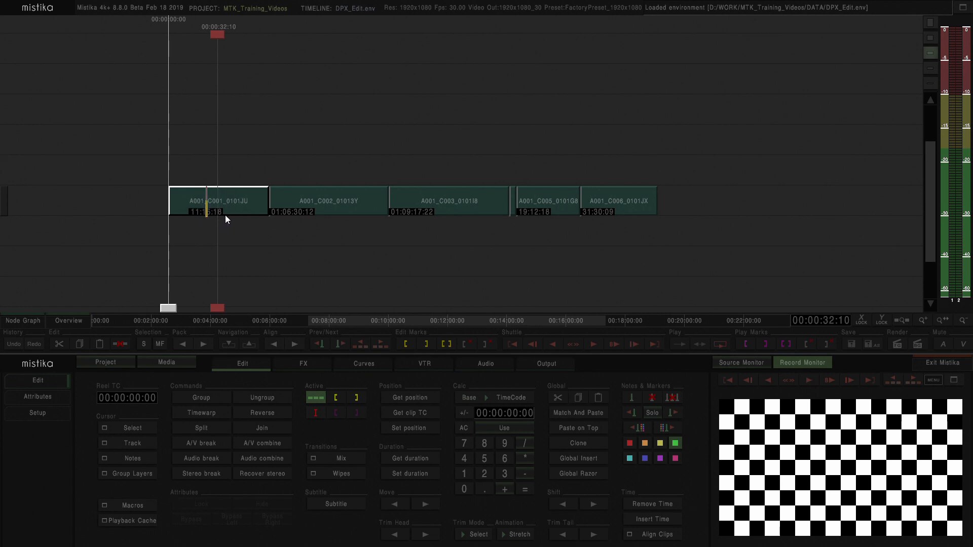
mouse_move(263, 150)
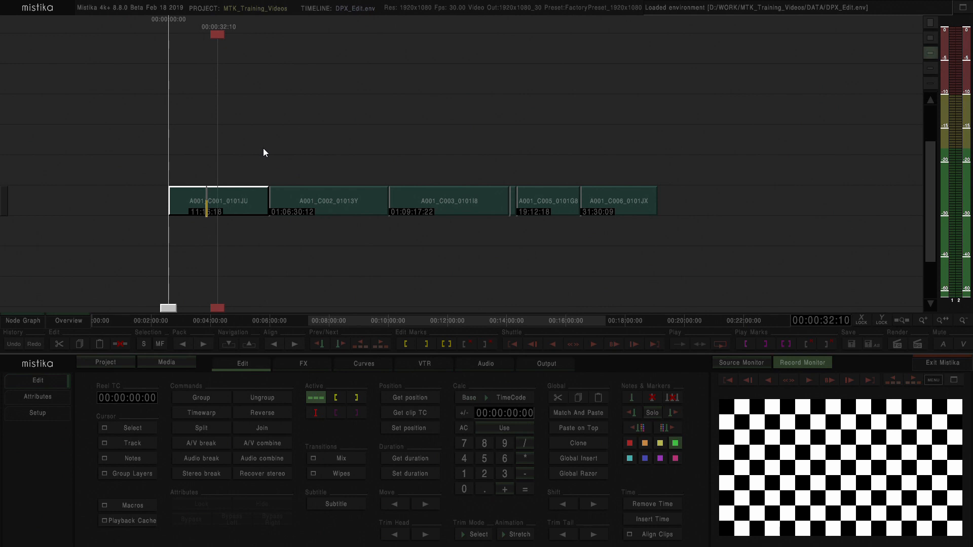
mouse_move(203, 363)
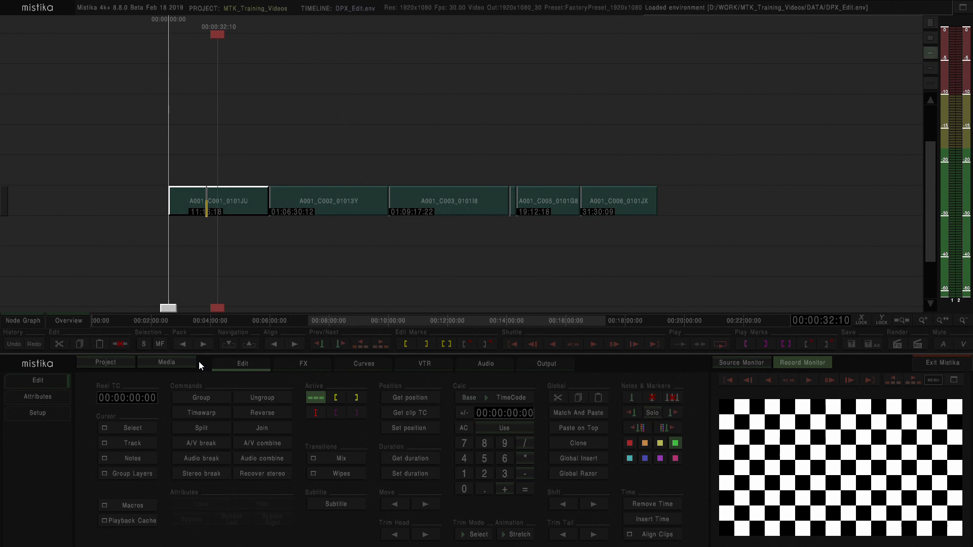
mouse_move(163, 375)
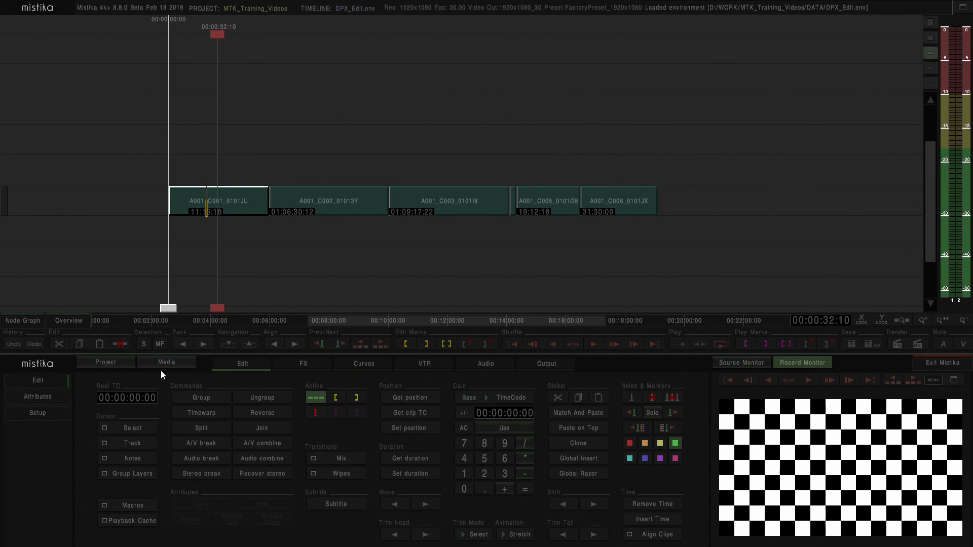
mouse_move(162, 370)
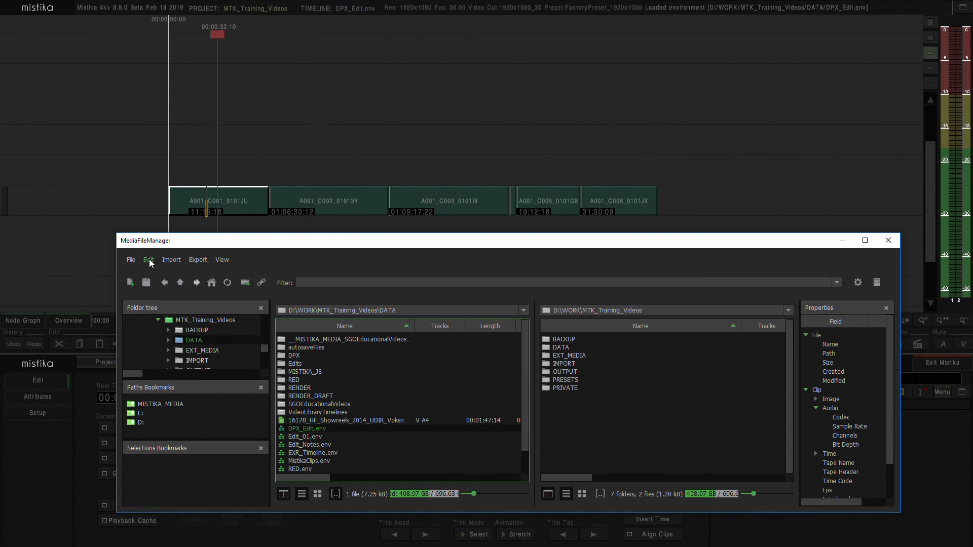
left_click(148, 259)
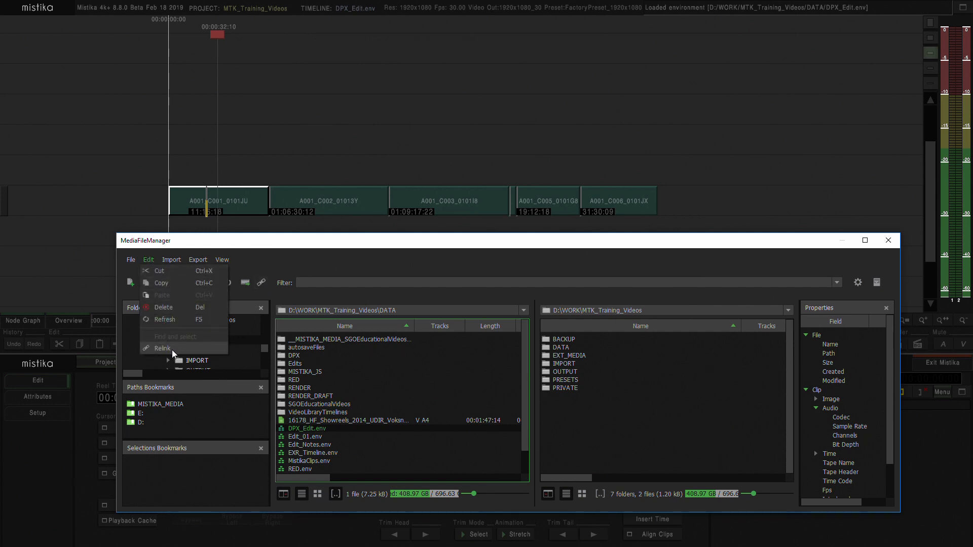
mouse_move(148, 353)
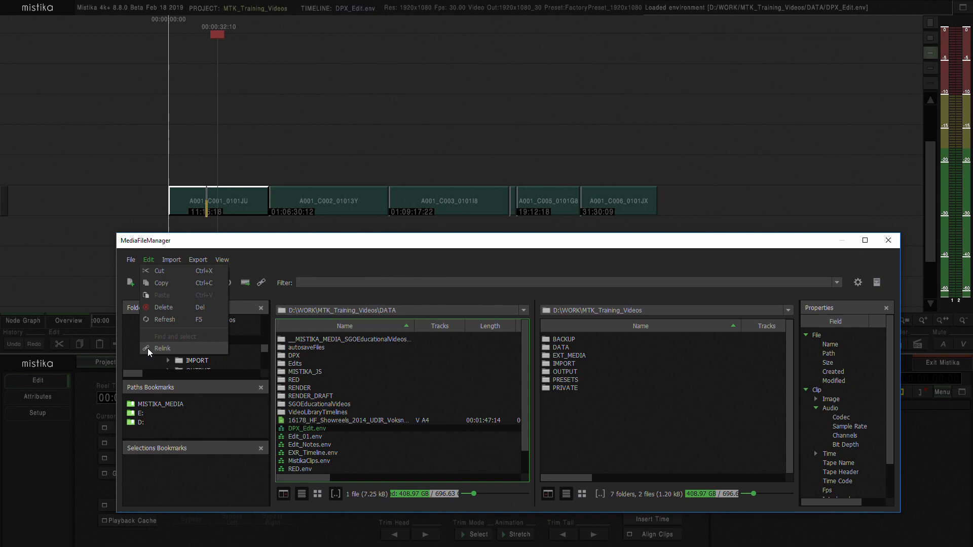
mouse_move(164, 354)
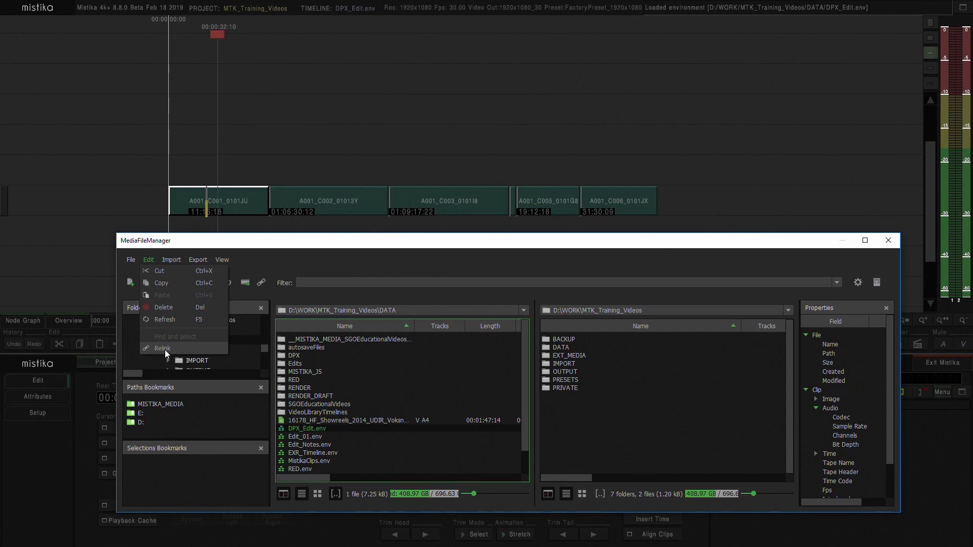
left_click(163, 348)
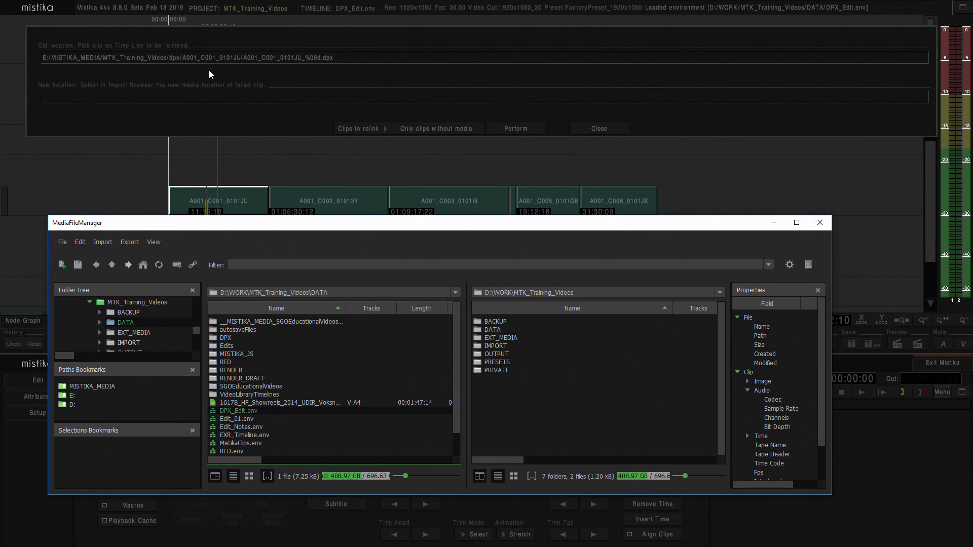
mouse_move(348, 73)
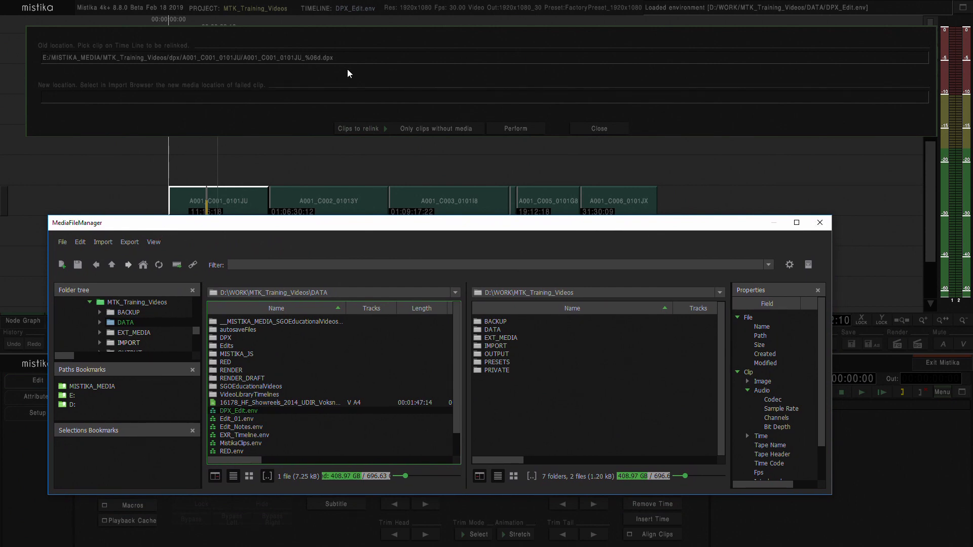
mouse_move(128, 106)
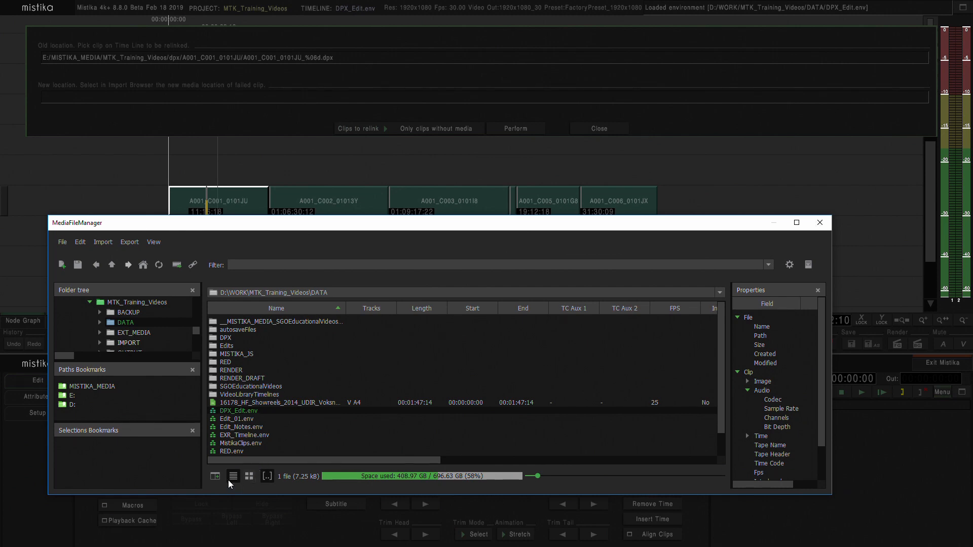
mouse_move(56, 408)
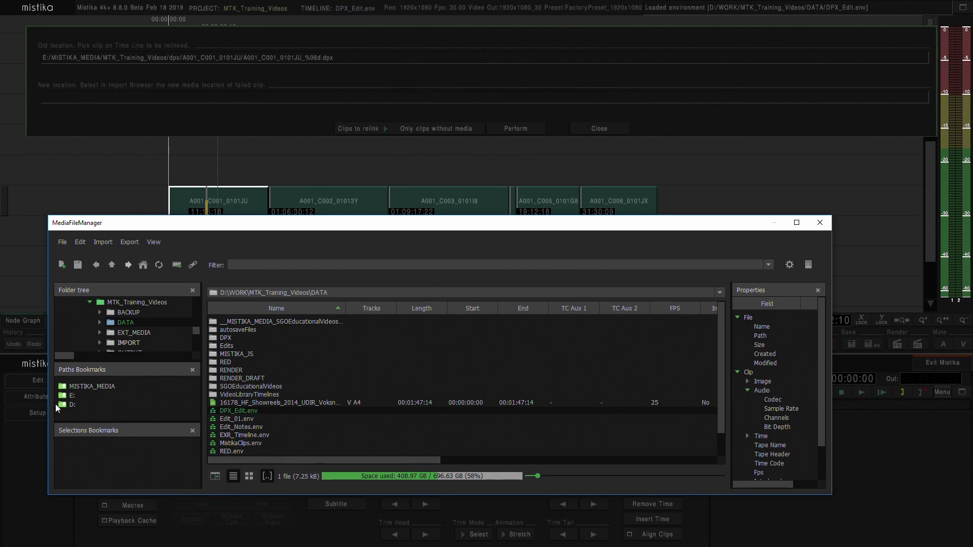
Browse the E: drive through SOURCE and DI into the dpx folder holding the new media.
left_click(73, 395)
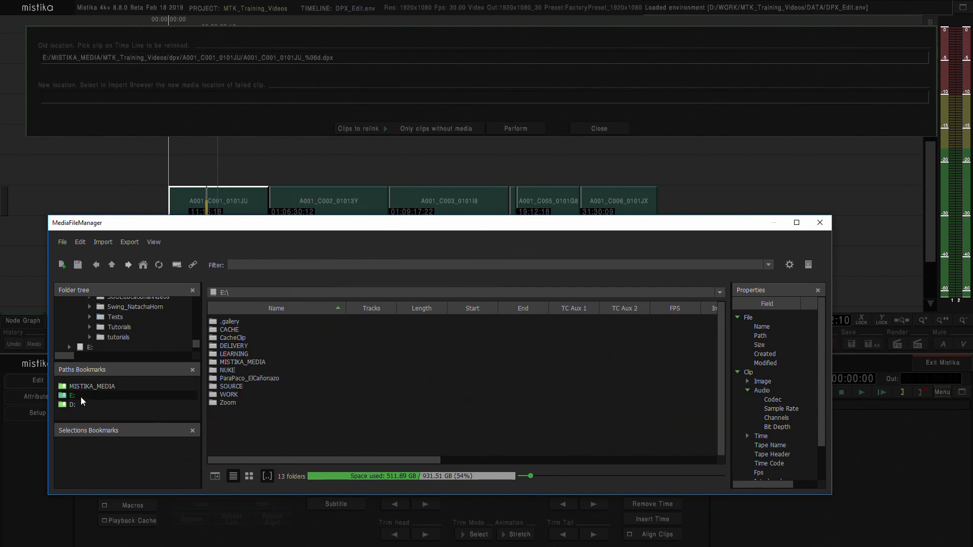
mouse_move(227, 377)
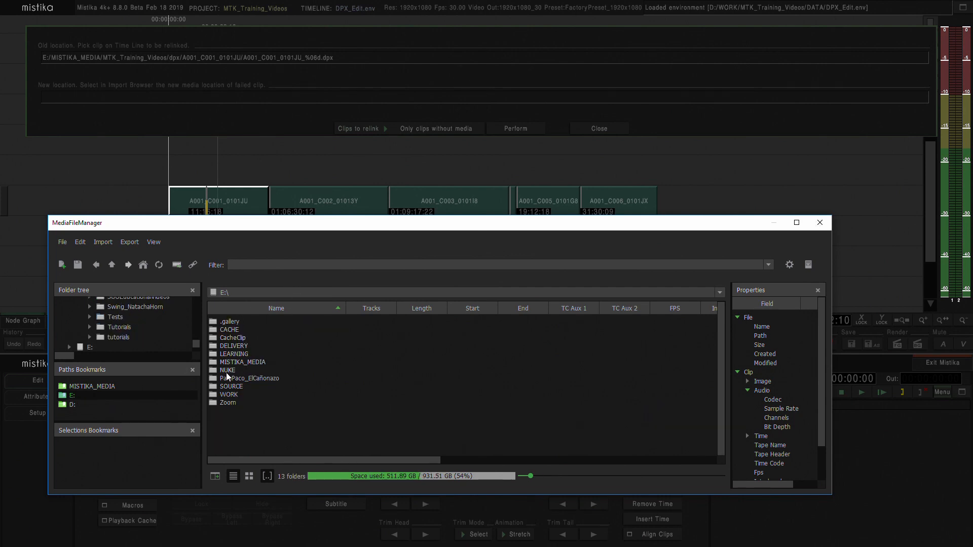
left_click(230, 386)
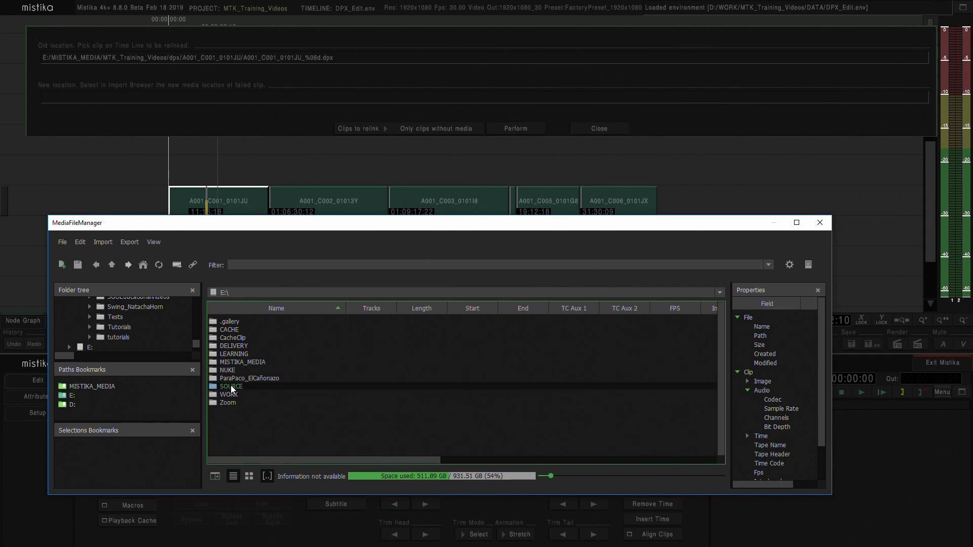
double_click(231, 386)
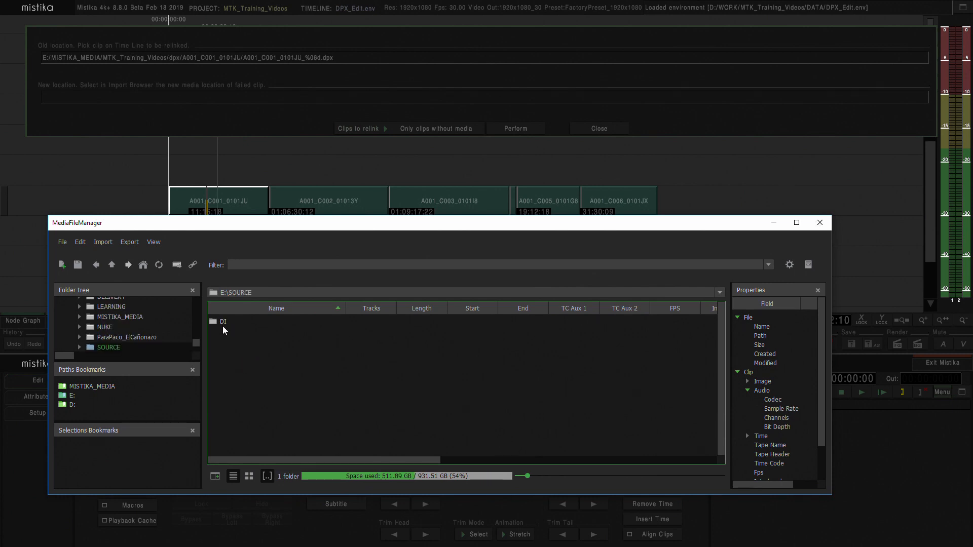
double_click(222, 322)
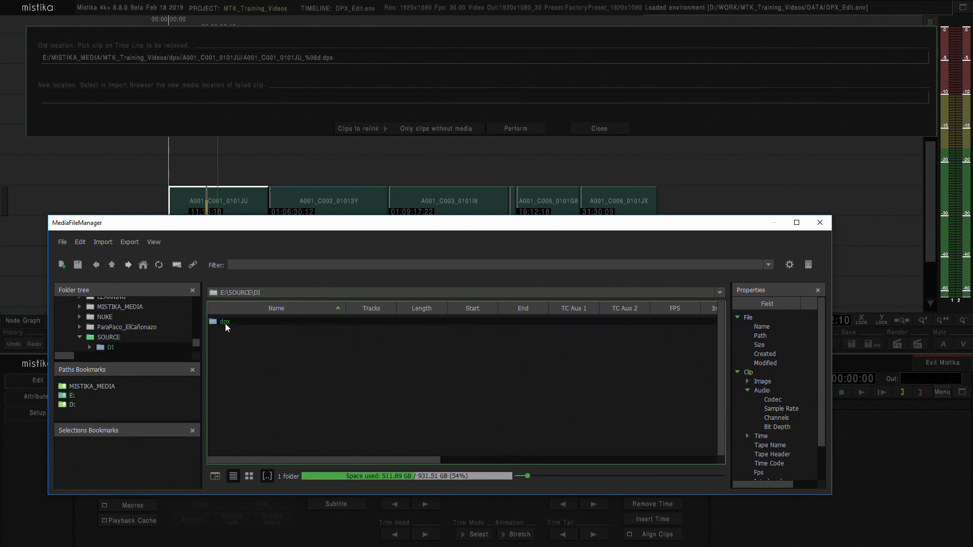
double_click(225, 321)
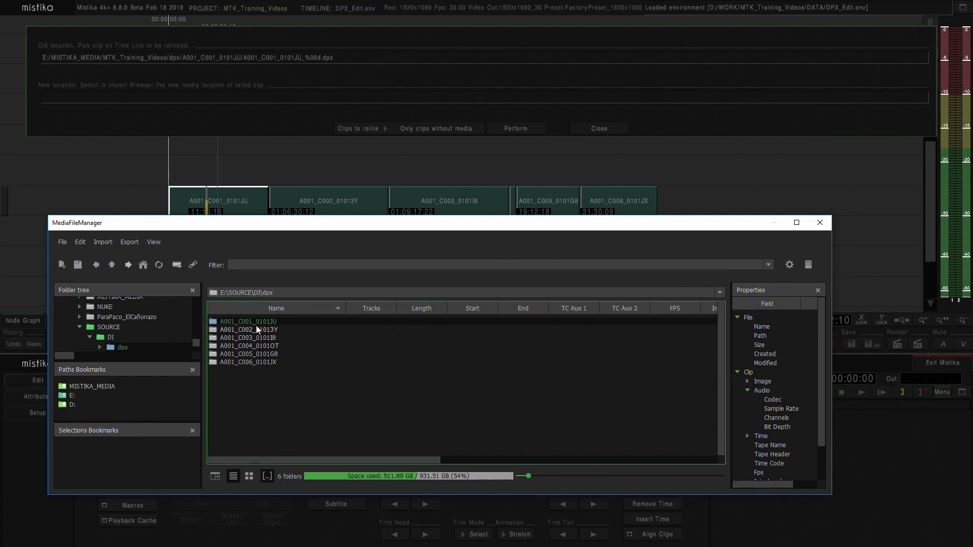
mouse_move(267, 341)
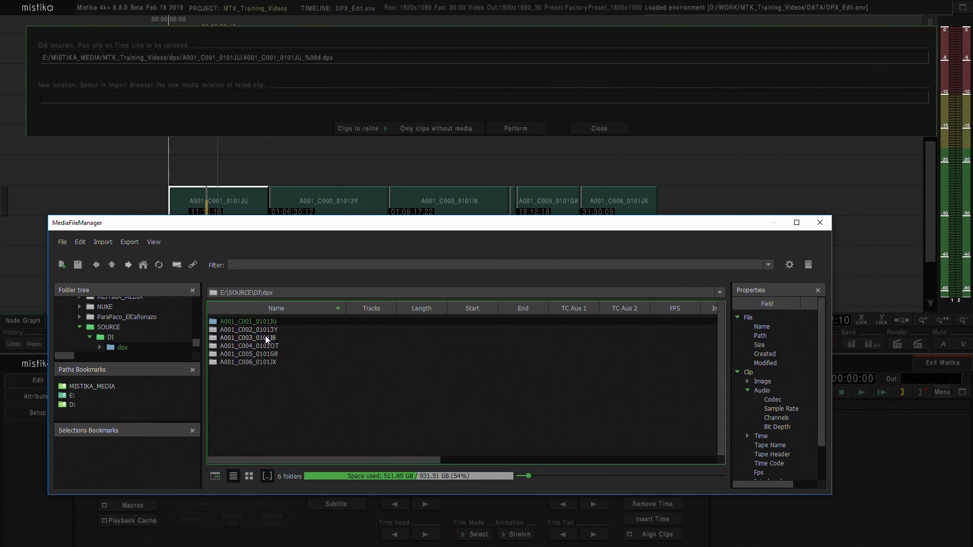
mouse_move(262, 340)
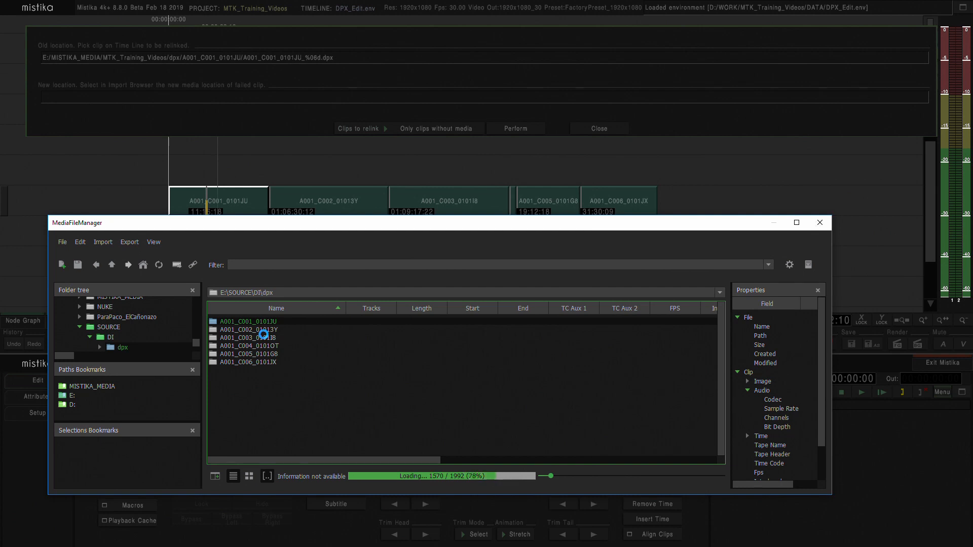
Set New location to A001_C001_0101JU_%06d.dpx and keep 'Only clips without media'.
double_click(247, 321)
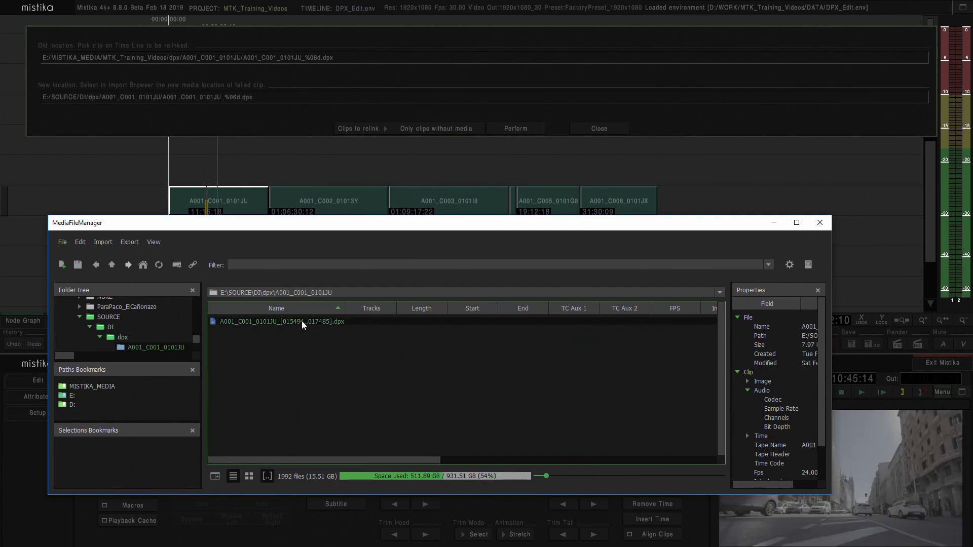
mouse_move(297, 357)
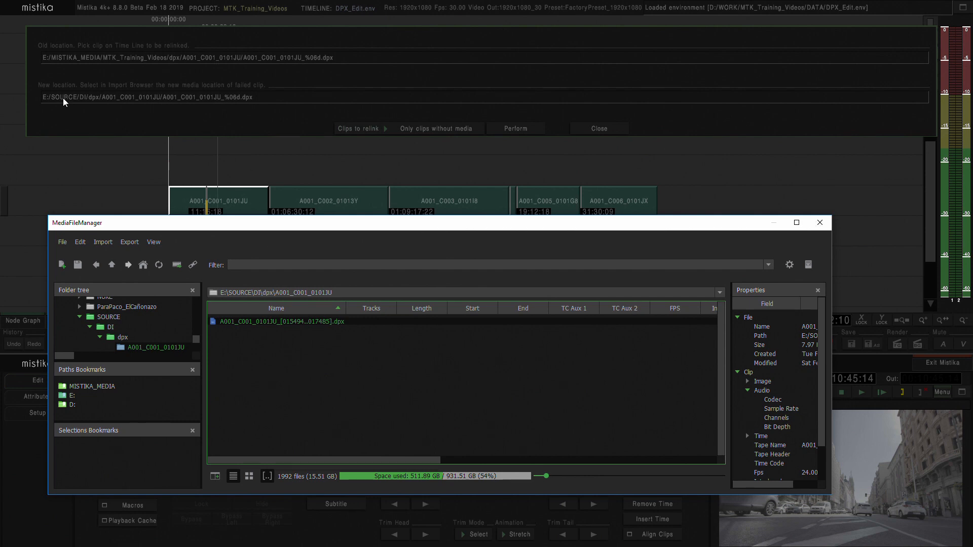
mouse_move(302, 329)
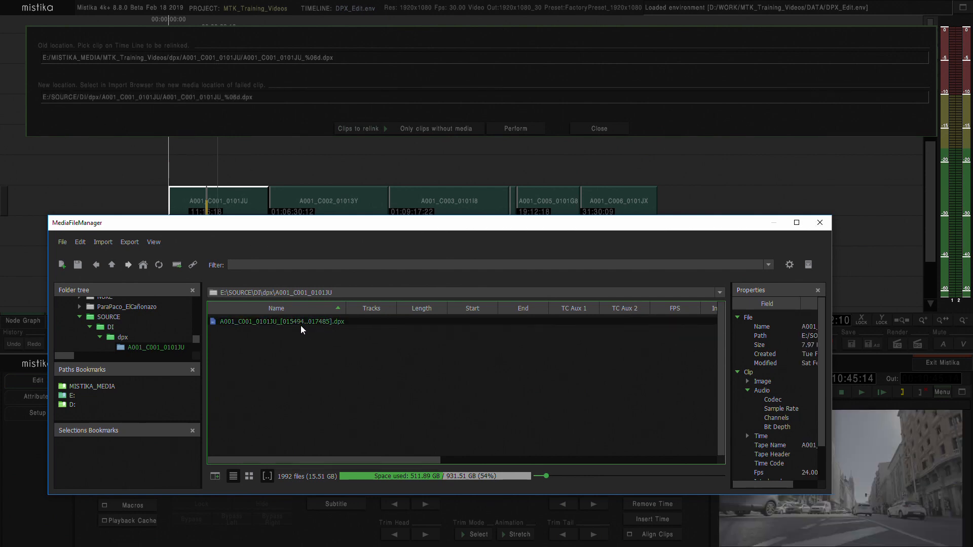
mouse_move(172, 98)
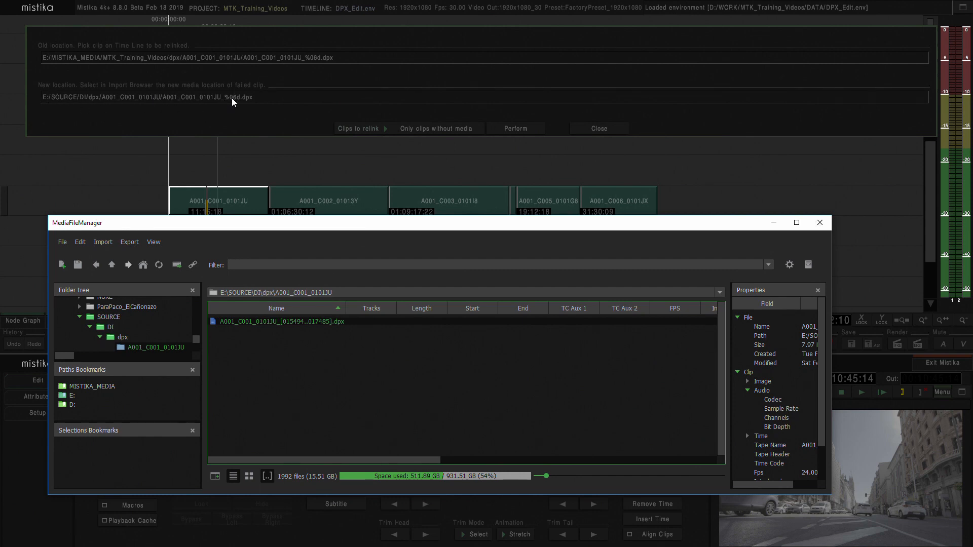
mouse_move(495, 148)
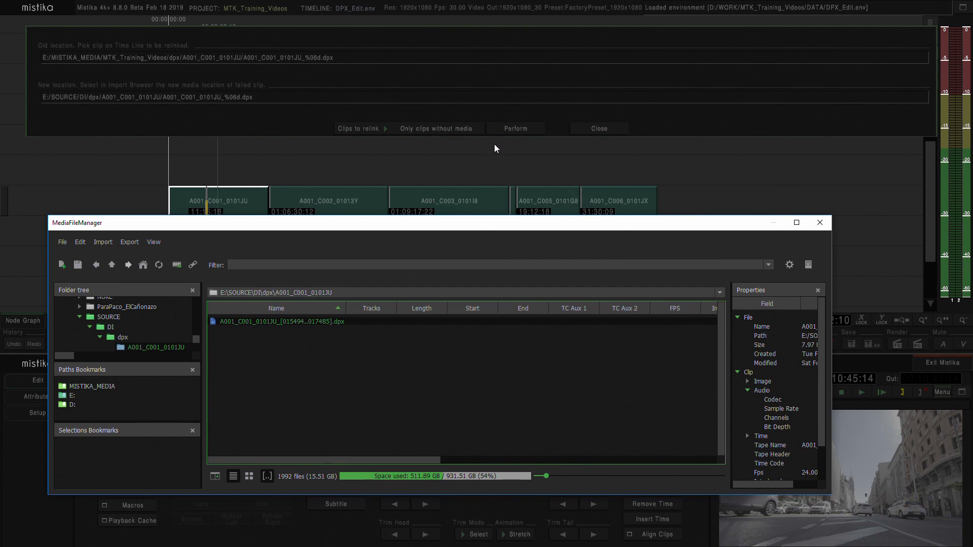
mouse_move(512, 134)
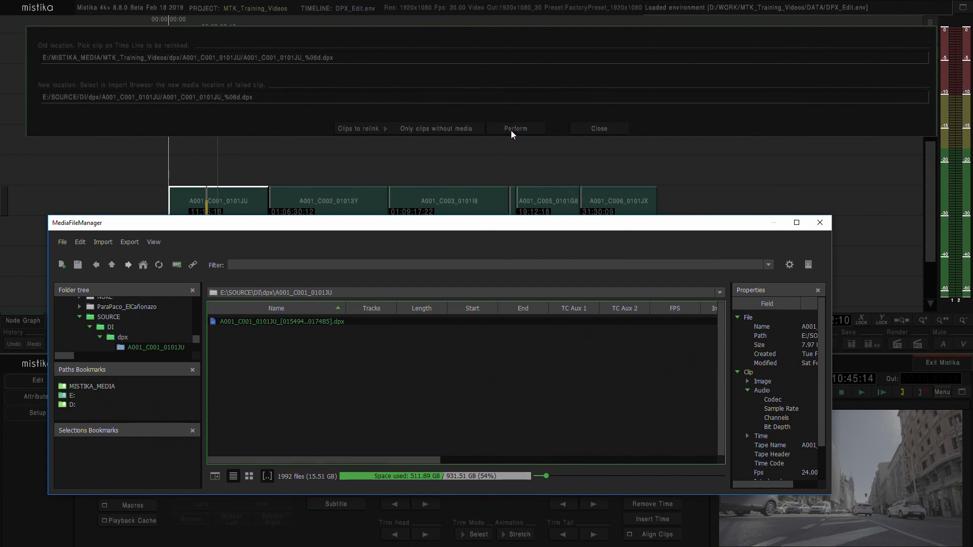
left_click(438, 129)
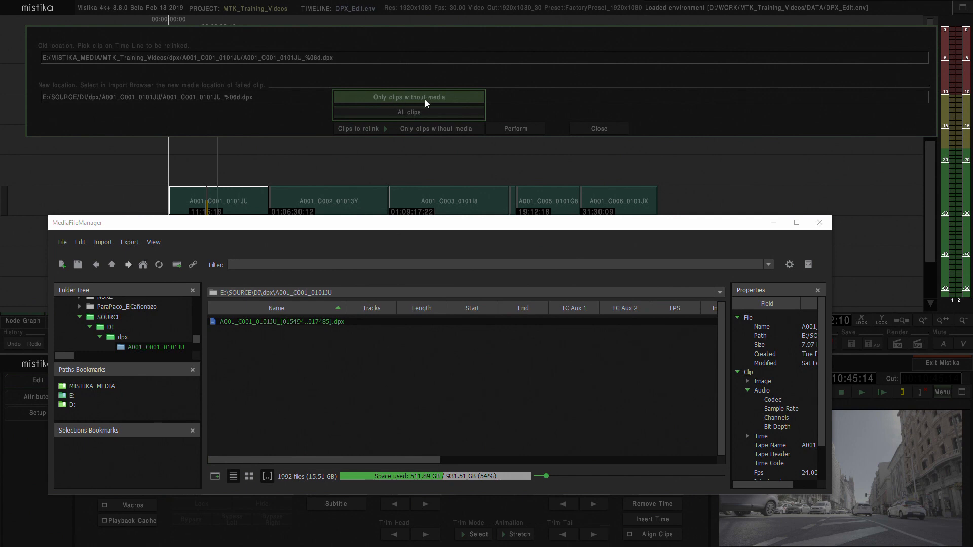
mouse_move(425, 113)
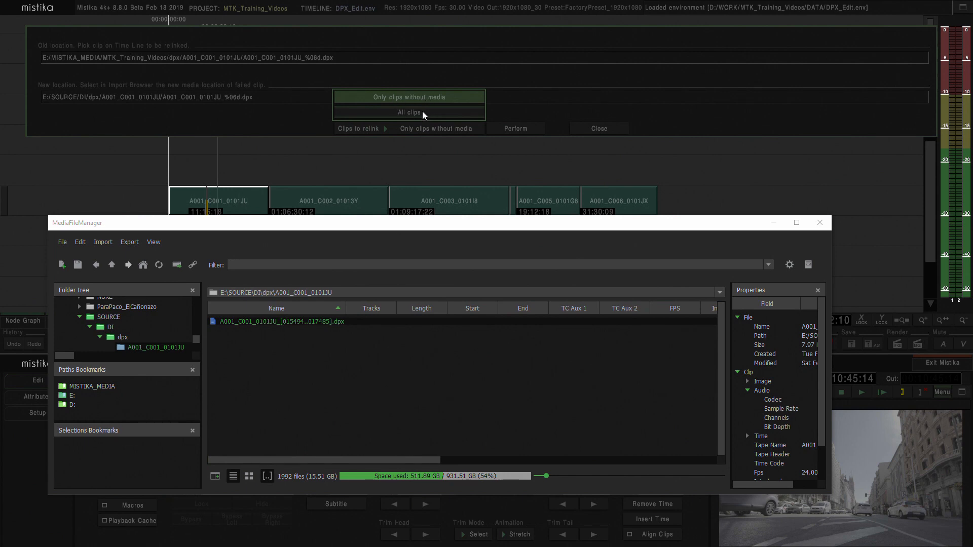
mouse_move(413, 117)
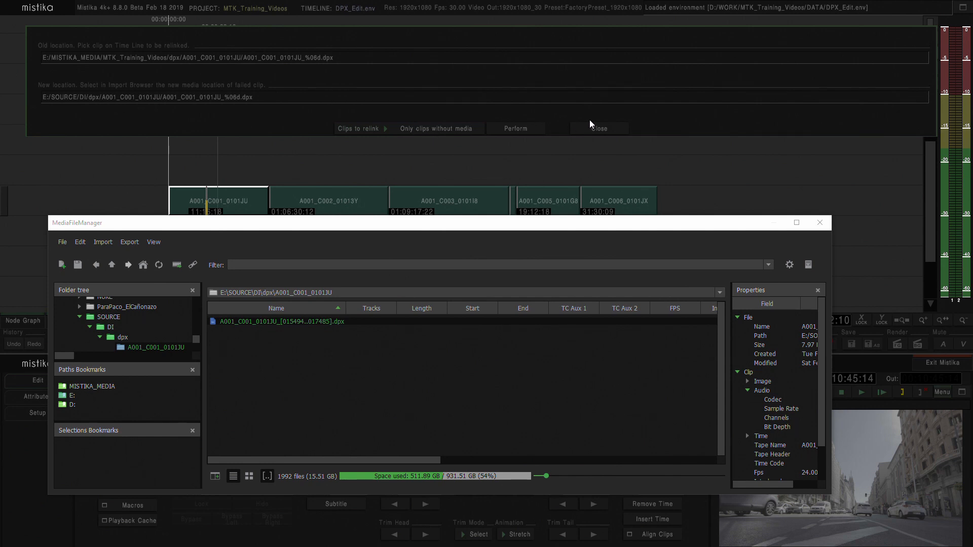
mouse_move(517, 129)
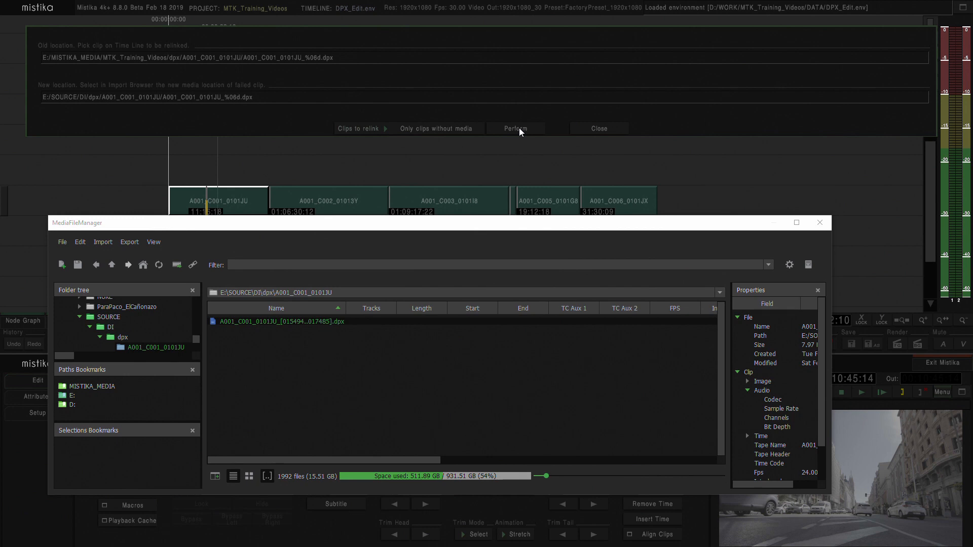
Perform the relink and accept applying the replacement rule to all six offline clips.
left_click(515, 128)
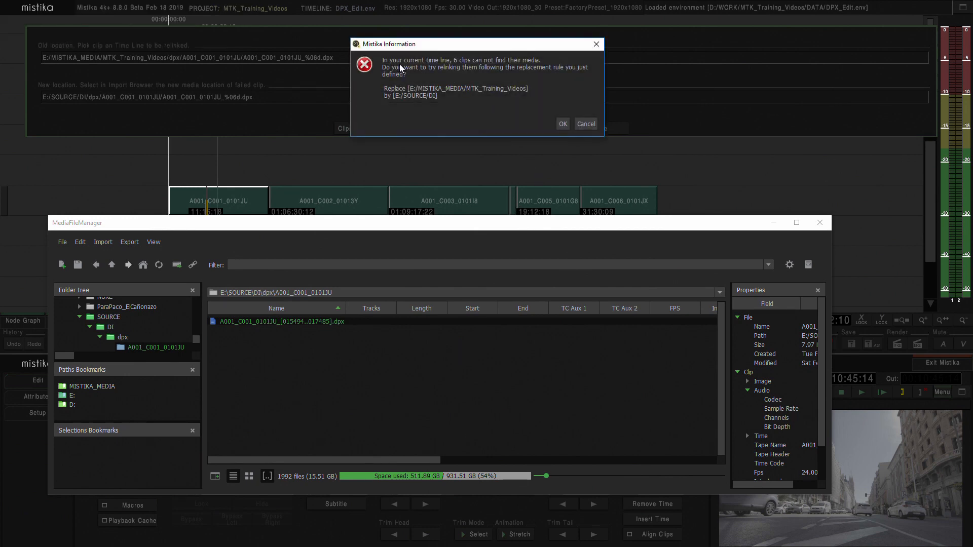
mouse_move(401, 85)
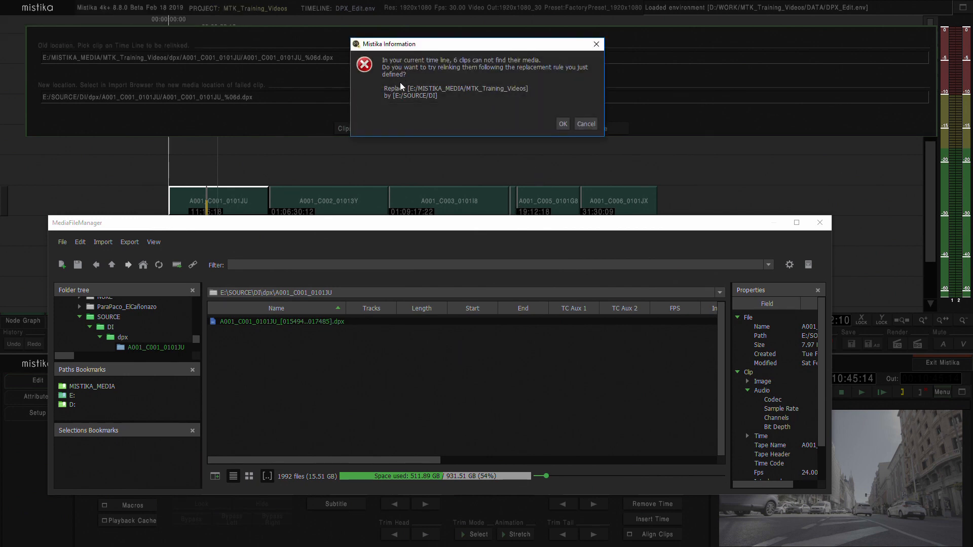
mouse_move(456, 91)
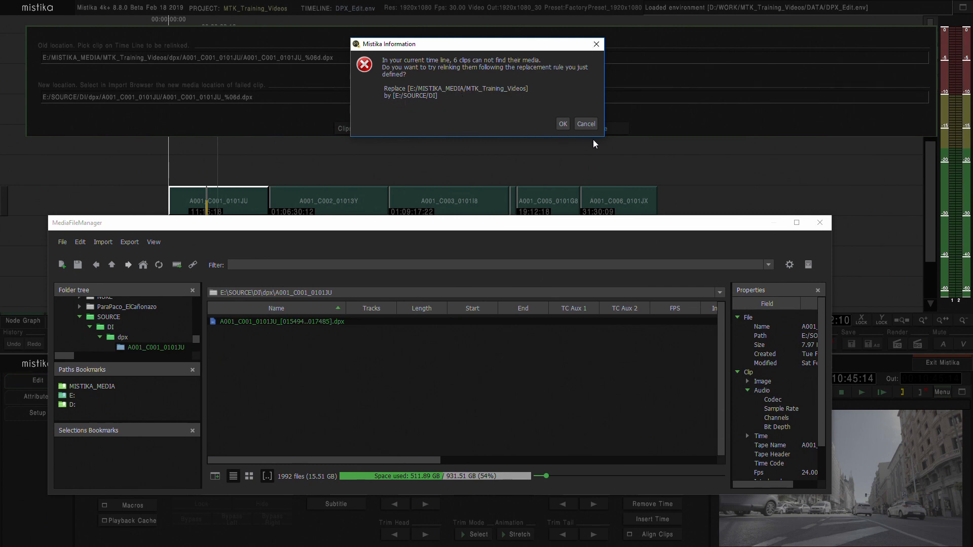
left_click(563, 124)
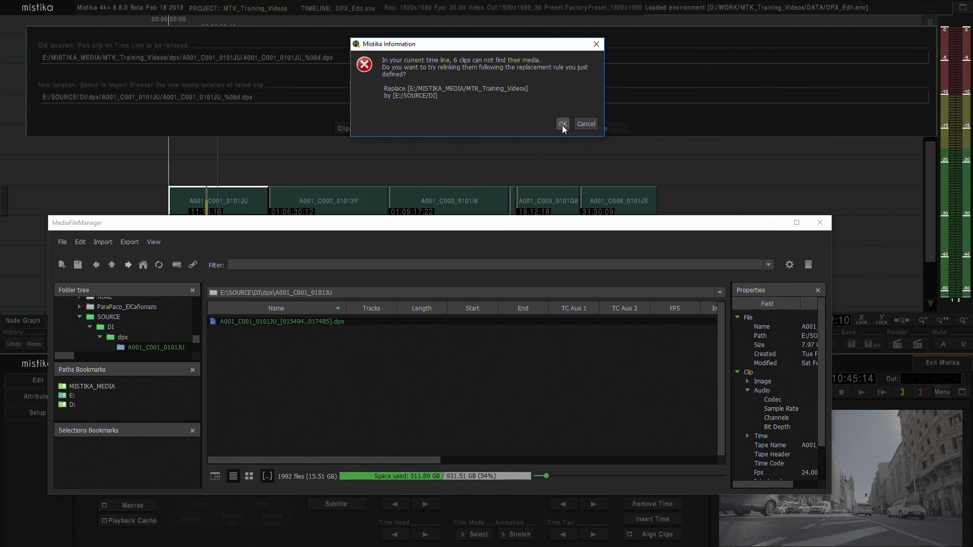
left_click(563, 124)
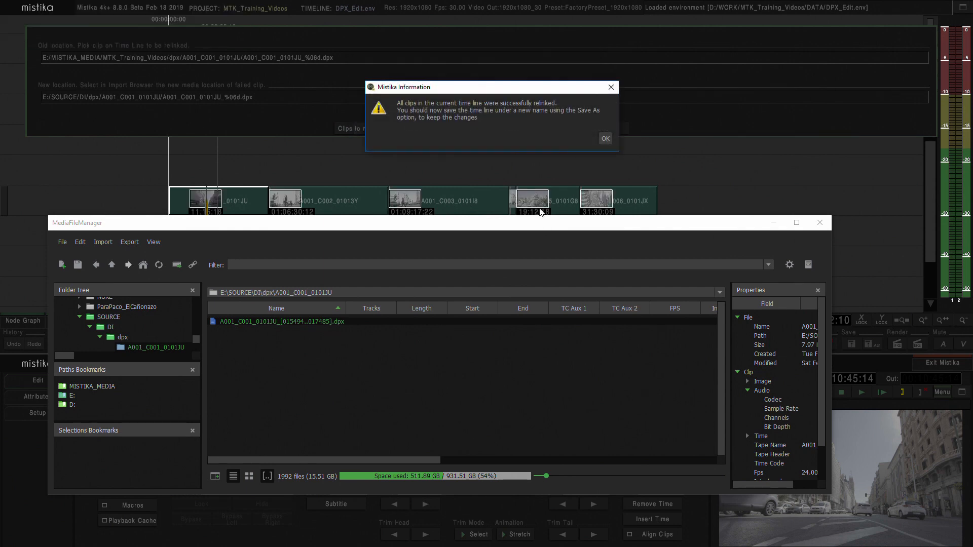
mouse_move(471, 100)
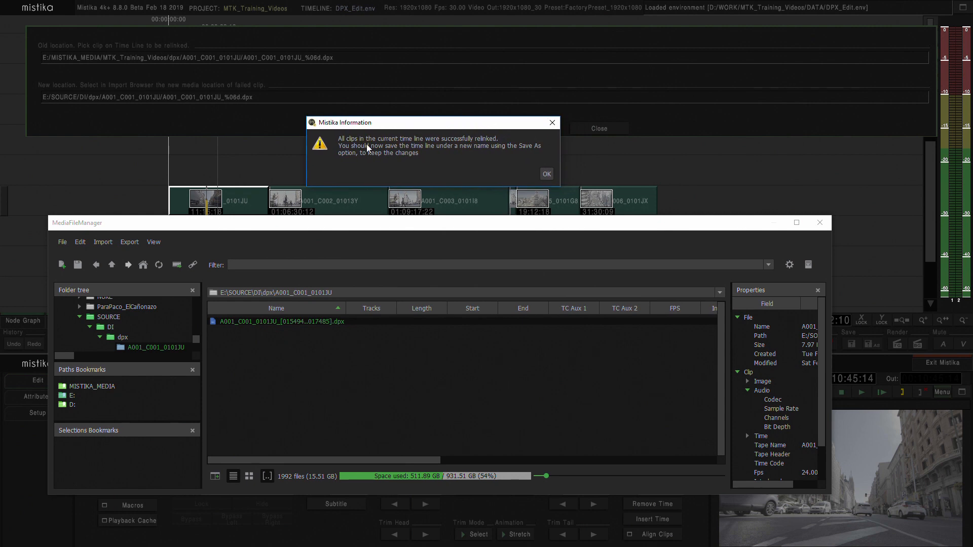
mouse_move(491, 151)
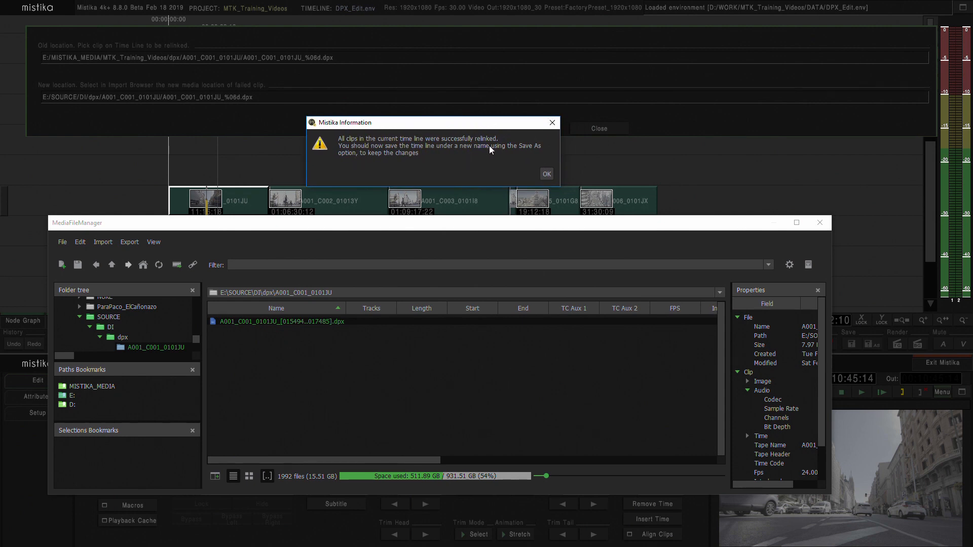
mouse_move(436, 163)
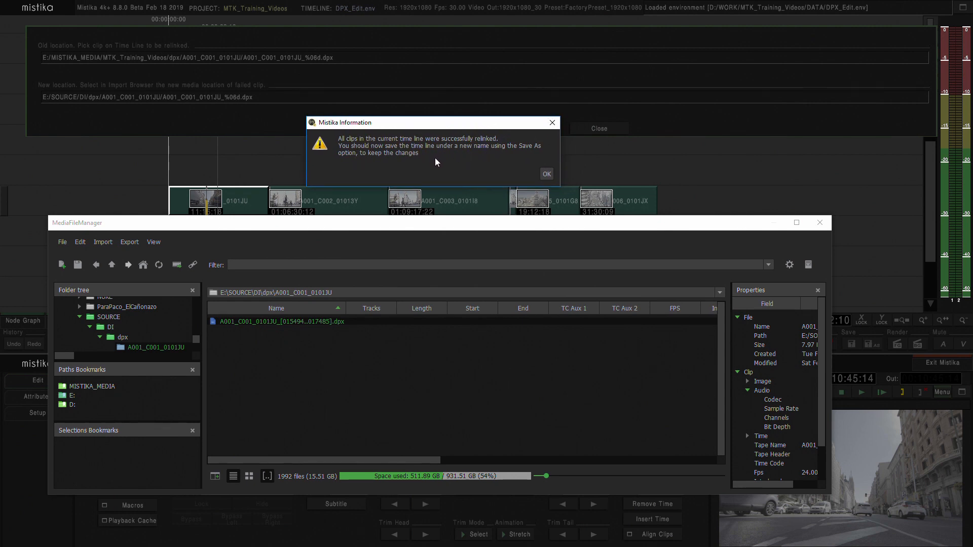
mouse_move(452, 180)
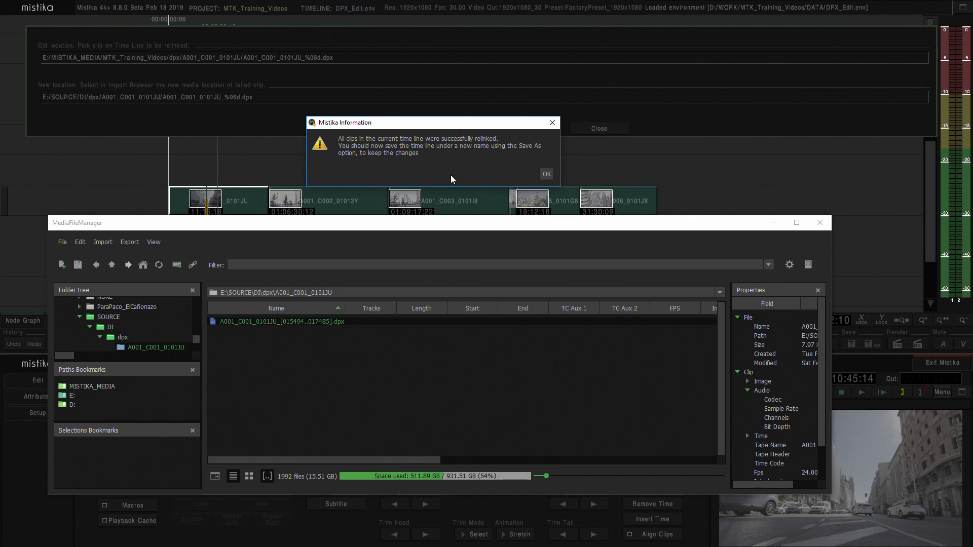
mouse_move(462, 166)
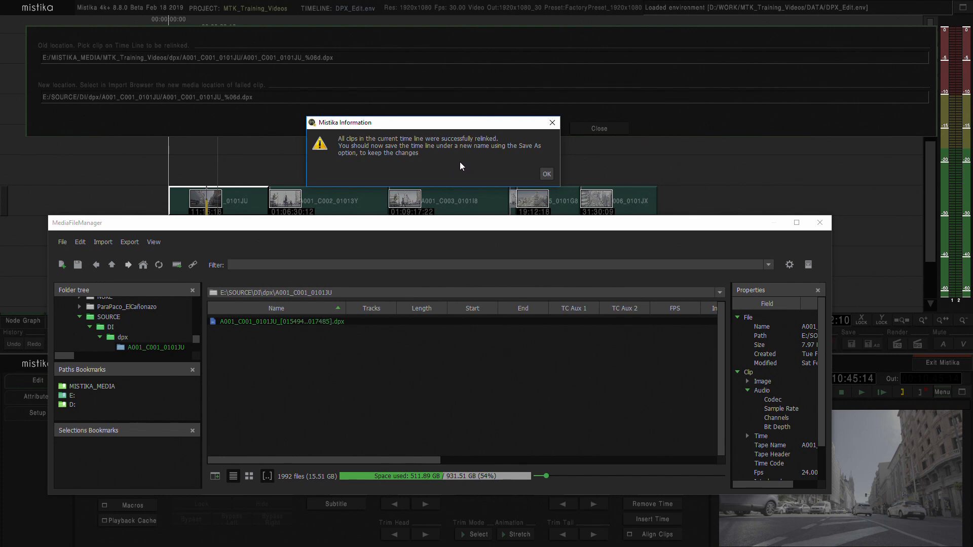
mouse_move(606, 196)
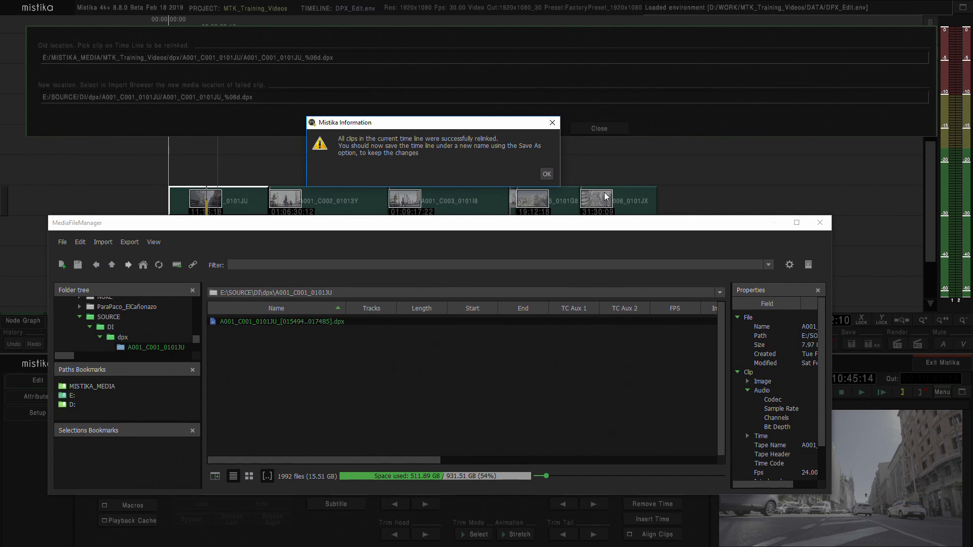